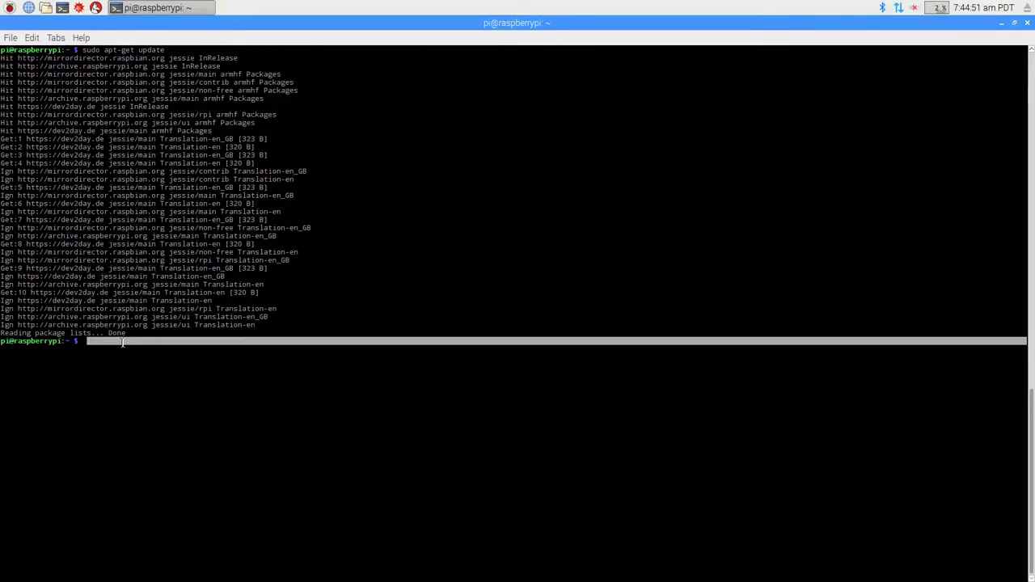
Step: Run apt-get upgrade, install apt-transport-https, and attempt the dev2day key import
{"action": "type", "text": "s"}
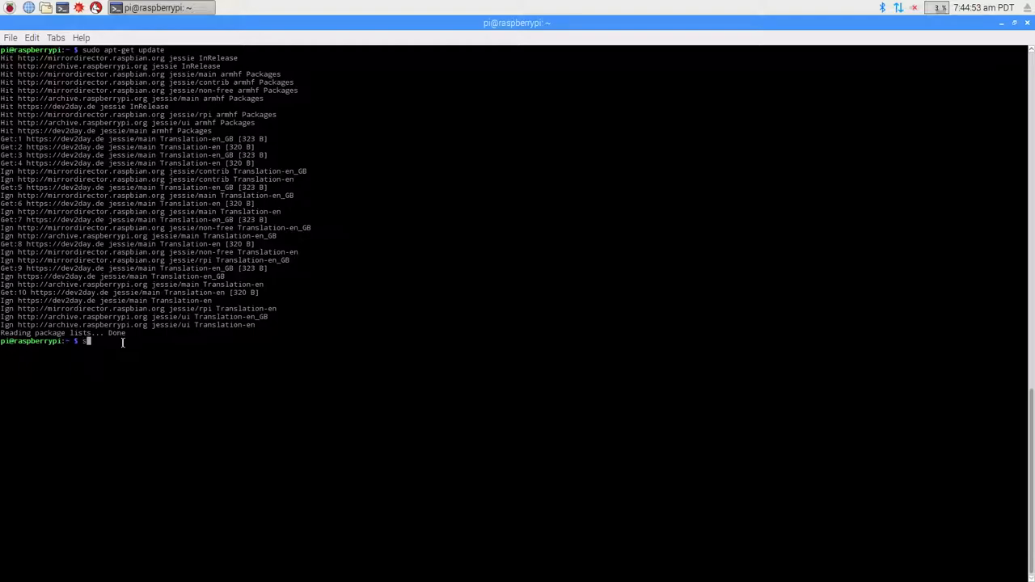
{"action": "type", "text": "sudo apt-get upgrade"}
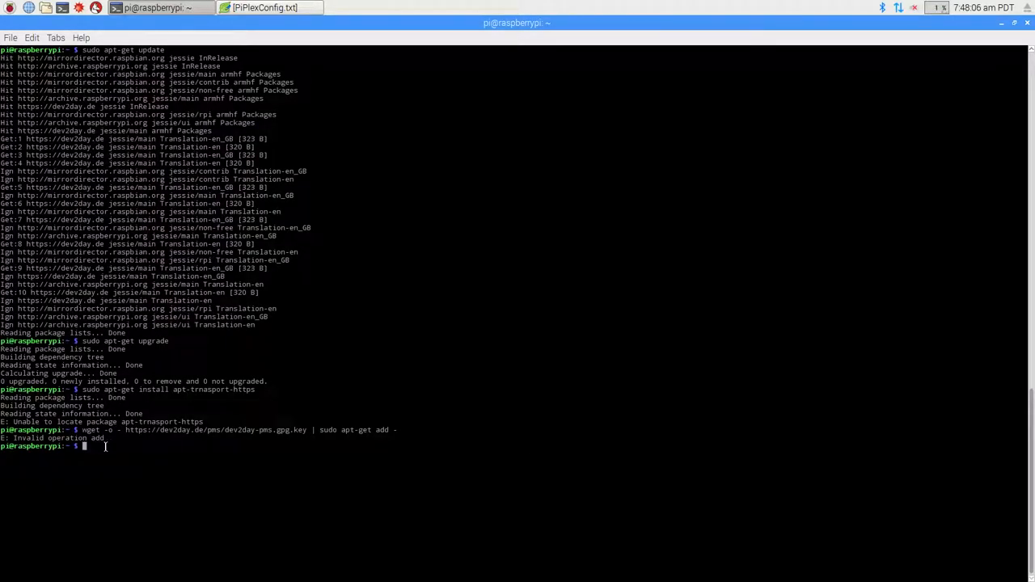
Step: Import the dev2day PMS key via apt-key and write the repository line to pms.list
{"action": "type", "text": "wget -O - https://dev2day.de/pms/dev2day-pms.gpg.key  | sudo apt-key add -"}
{"action": "type", "text": "sudo apt-get update"}
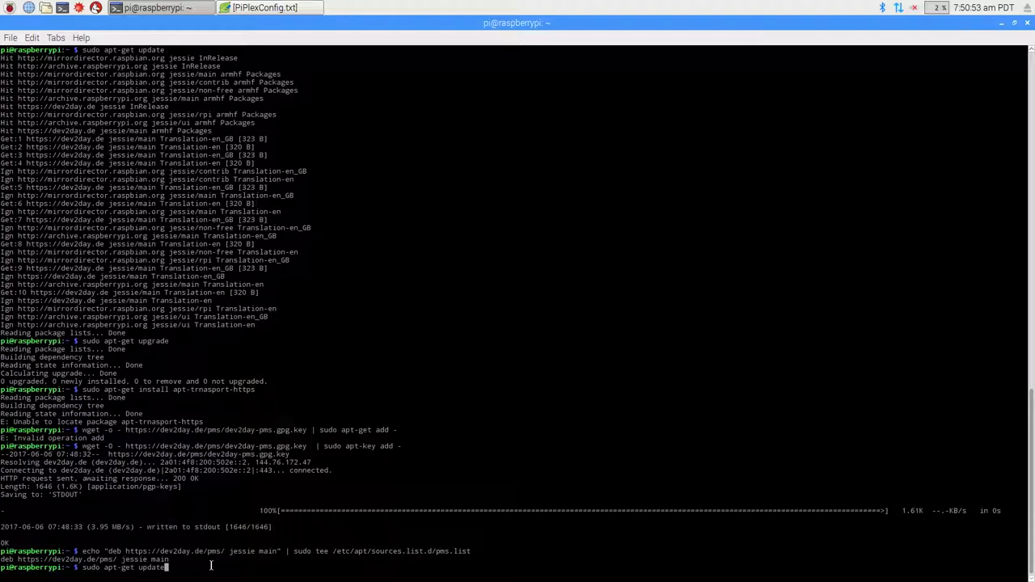
Step: Refresh package lists including dev2day and install plexmediaserver from jessie
{"action": "key", "text": "Return"}
{"action": "type", "text": "sudo apt-get install -t jessie plexmediaserver"}
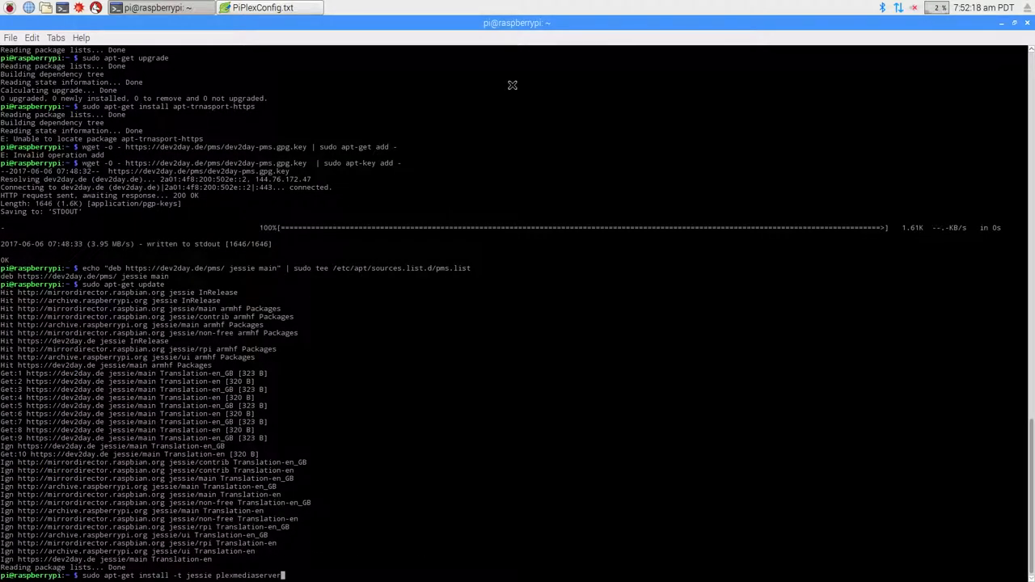
{"action": "mouse_move", "coordinate": [360, 574]}
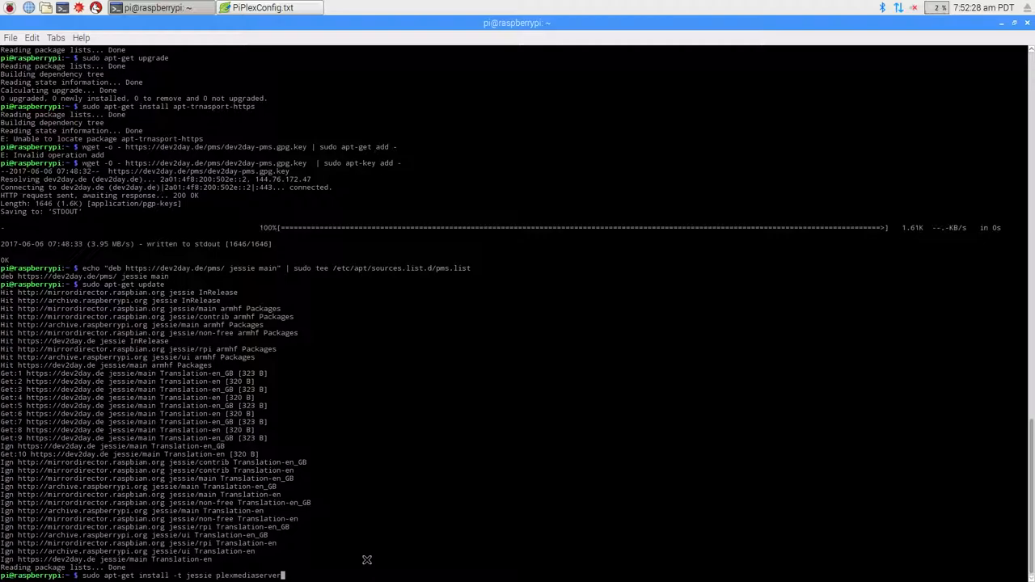
{"action": "mouse_move", "coordinate": [558, 200]}
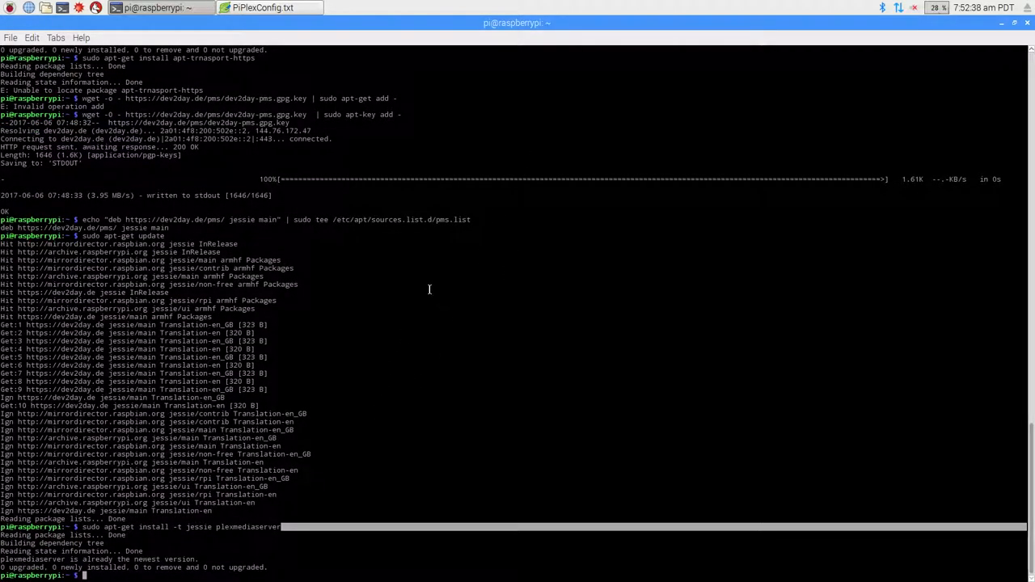
{"action": "mouse_move", "coordinate": [477, 166]}
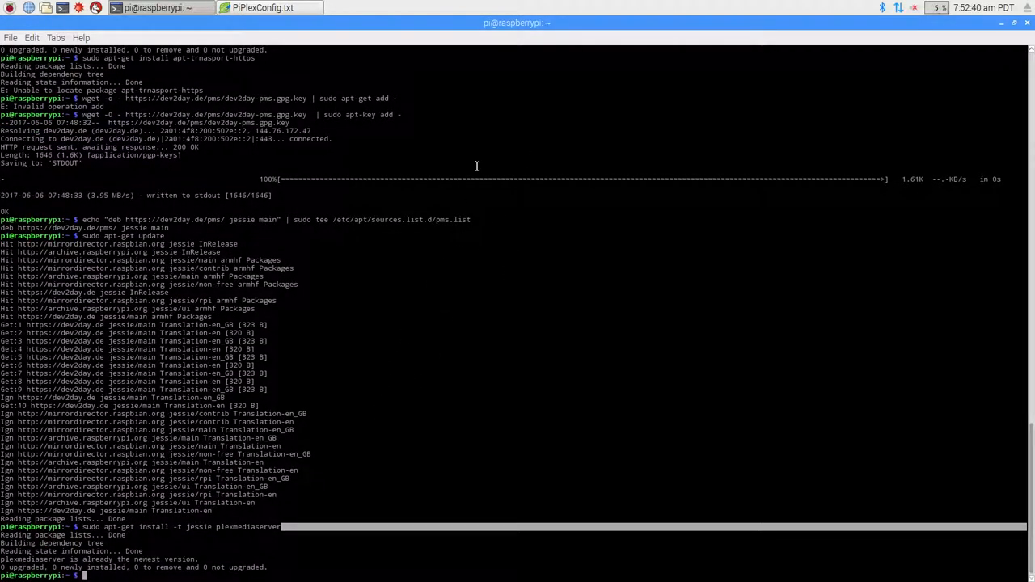
{"action": "type", "text": "sudo nano /etc/default/plexmediaserver"}
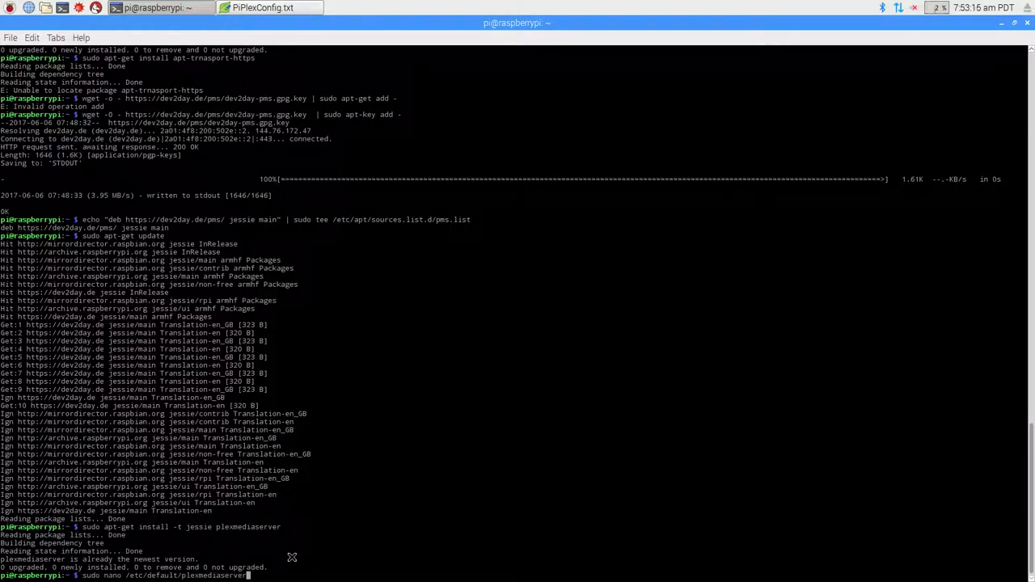
{"action": "mouse_move", "coordinate": [400, 530]}
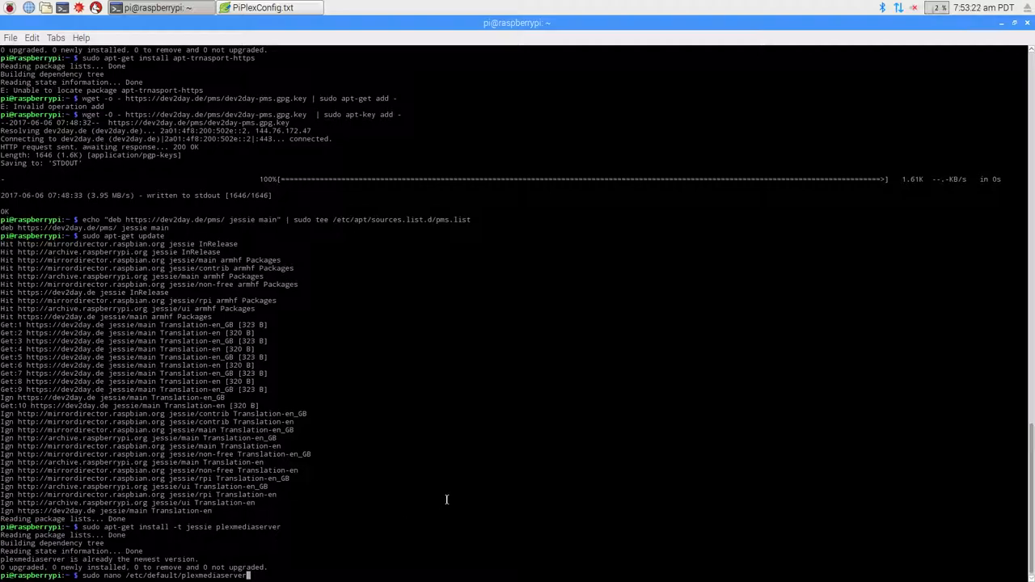
{"action": "mouse_move", "coordinate": [525, 480]}
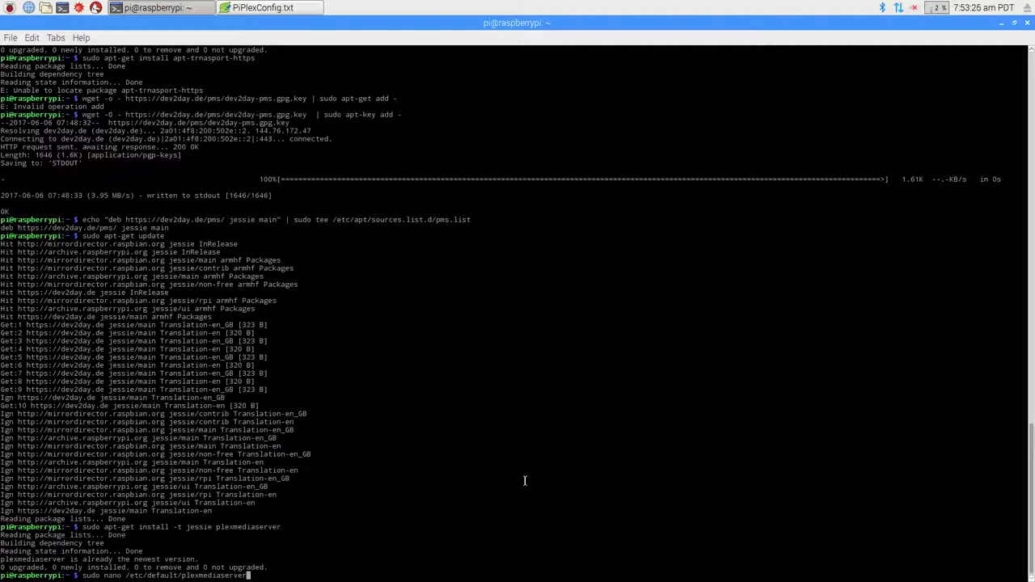
{"action": "mouse_move", "coordinate": [614, 450]}
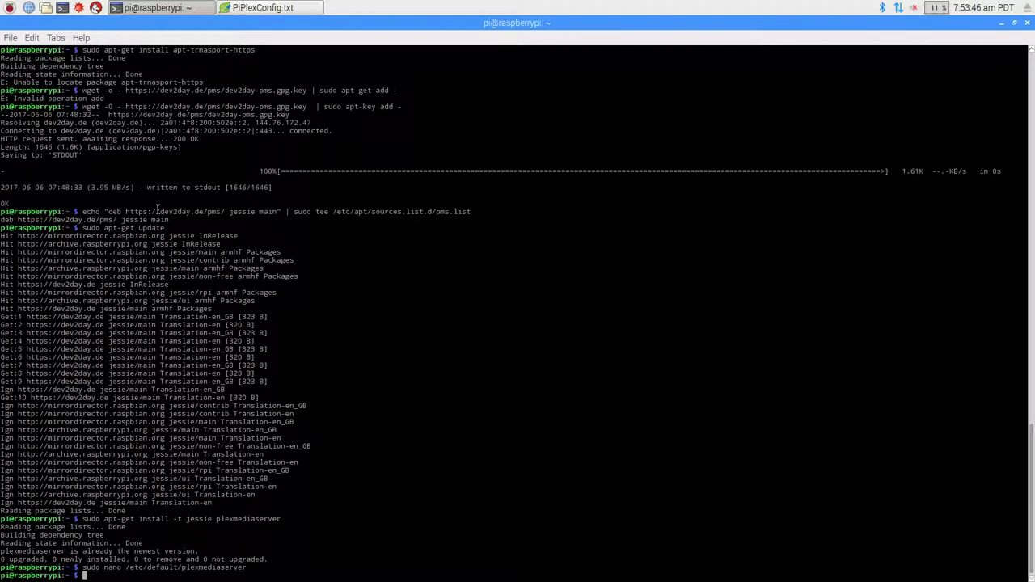
Step: Restart the plexmediaserver service and list the Pi's IP addresses with hostname -I
{"action": "type", "text": "sudo service plexmediaserver restart"}
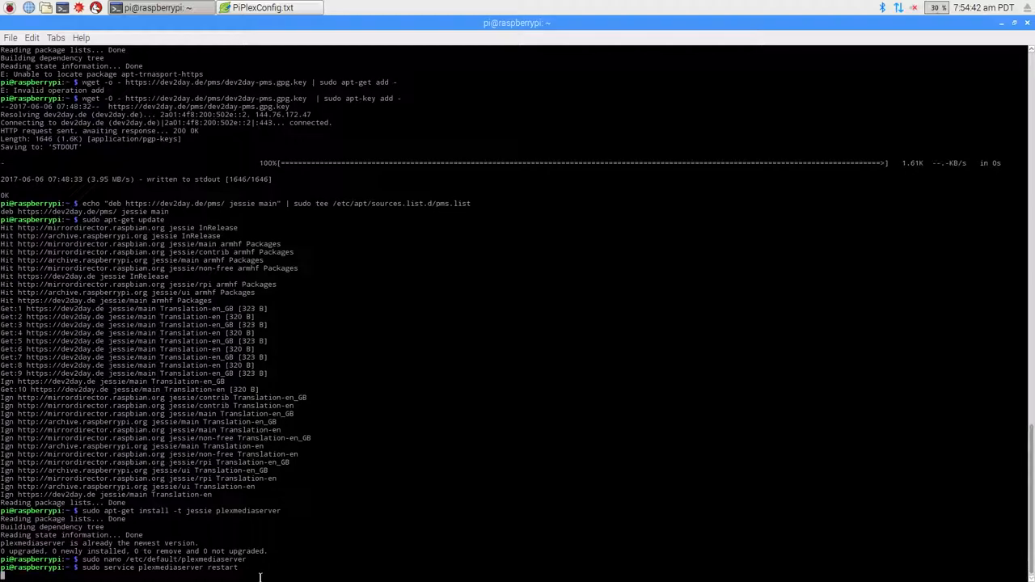
{"action": "type", "text": "hostname -I"}
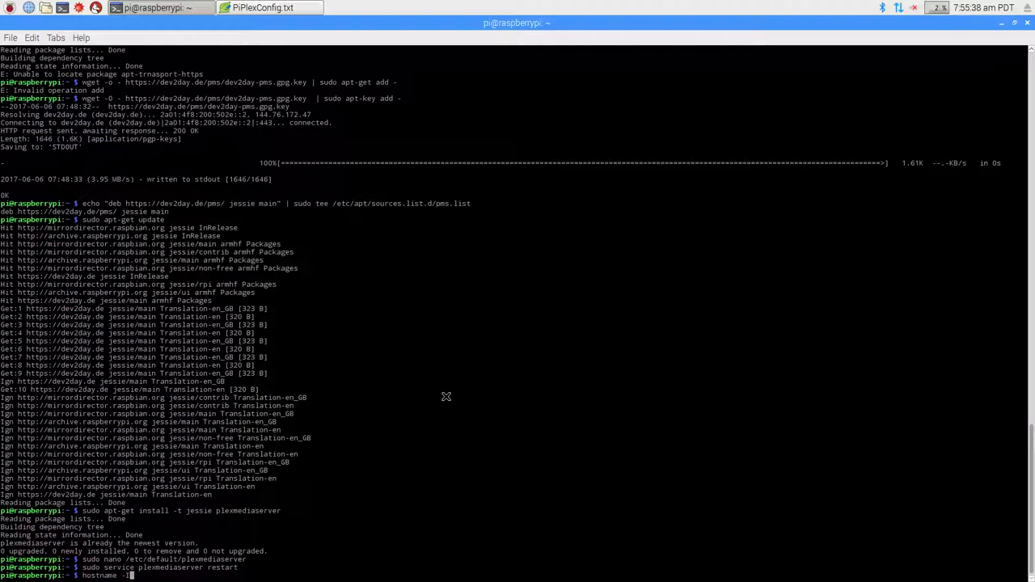
{"action": "mouse_move", "coordinate": [157, 575]}
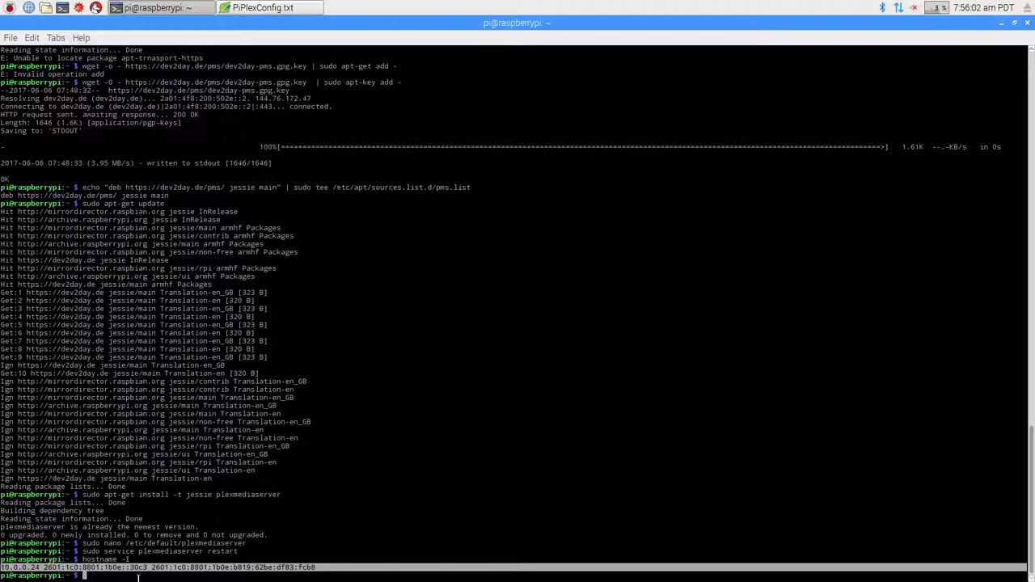
Step: Add an ip=10.0.0.24 line to /boot/cmdline.txt in nano and save
{"action": "type", "text": "sudo nano /boot/cmdline.txt"}
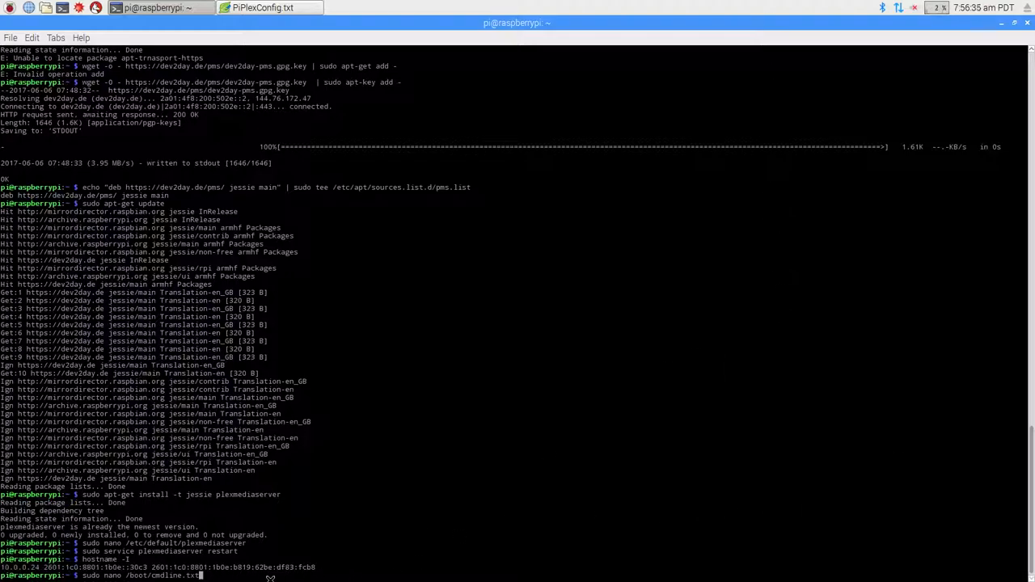
{"action": "mouse_move", "coordinate": [229, 576]}
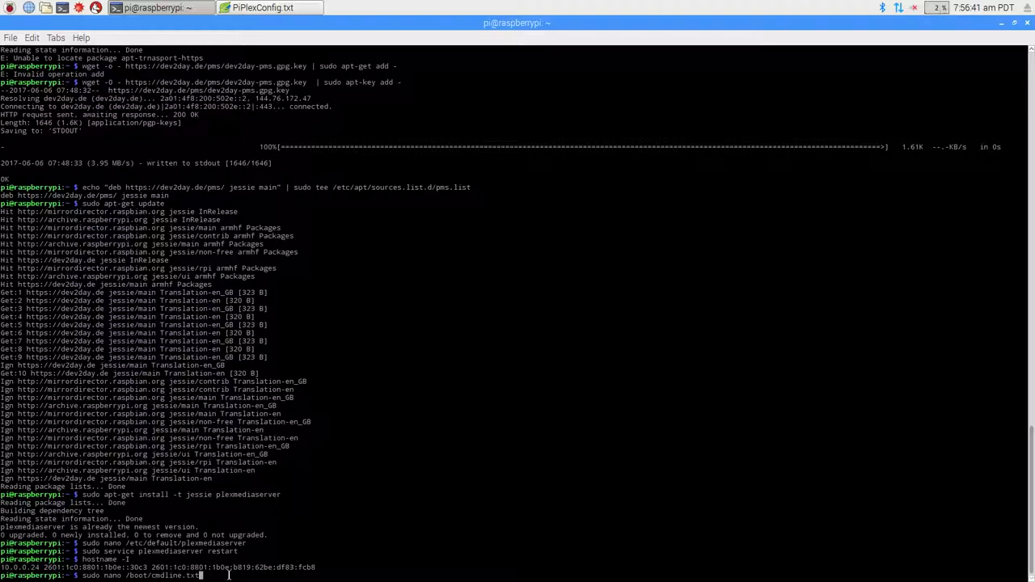
{"action": "key", "text": "Return"}
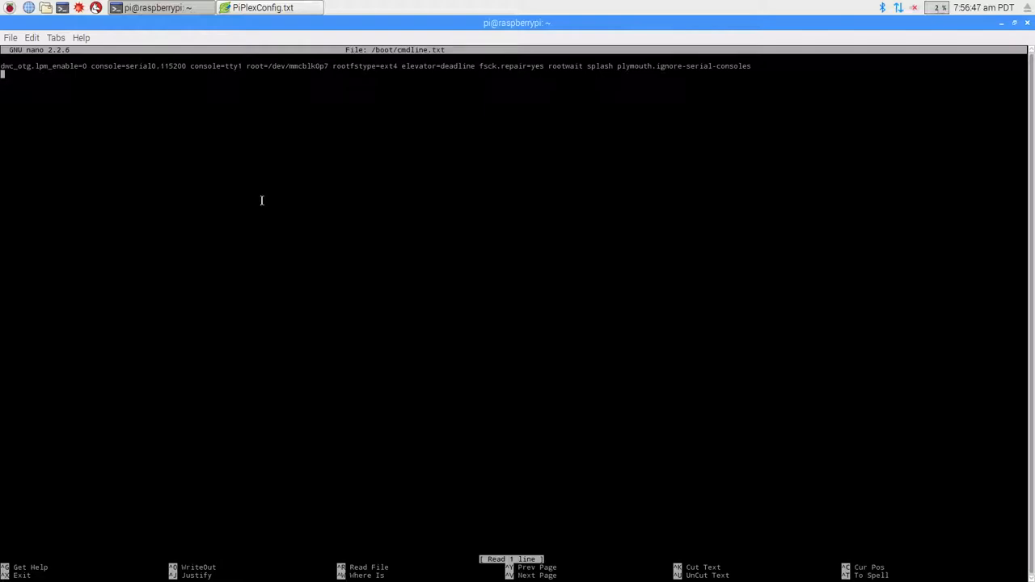
{"action": "type", "text": "ip"}
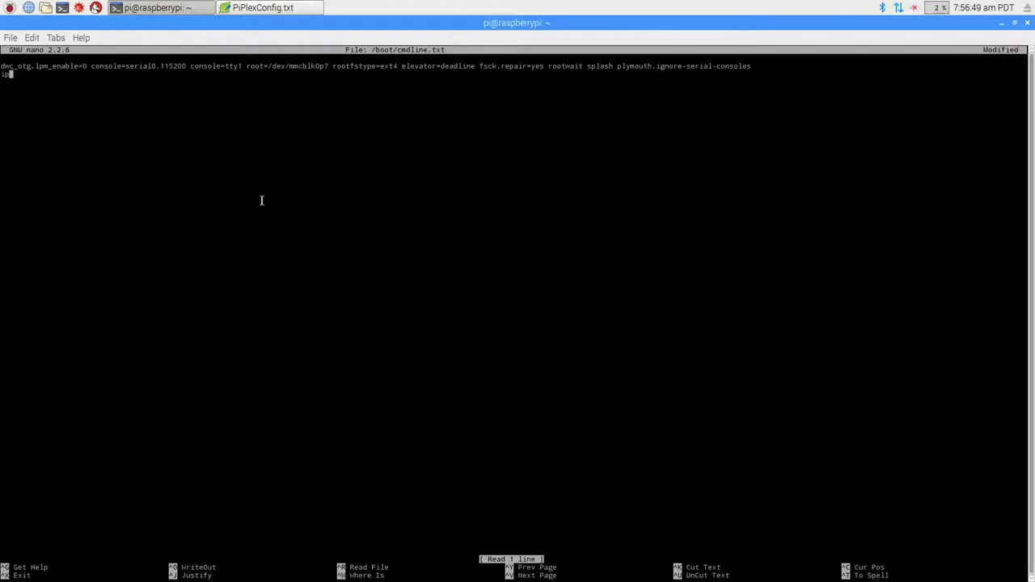
{"action": "type", "text": "="}
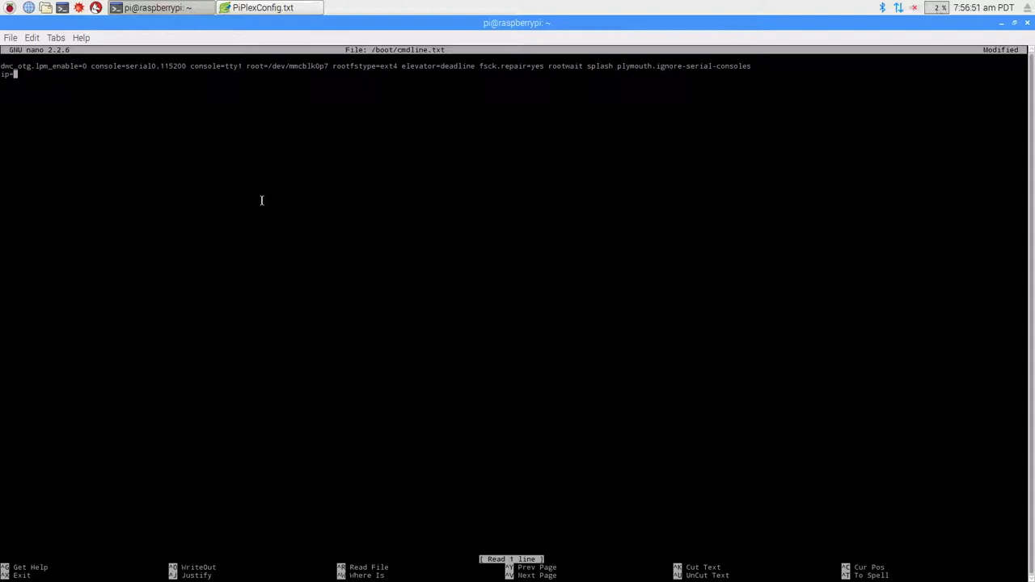
{"action": "type", "text": "10.0.0.24"}
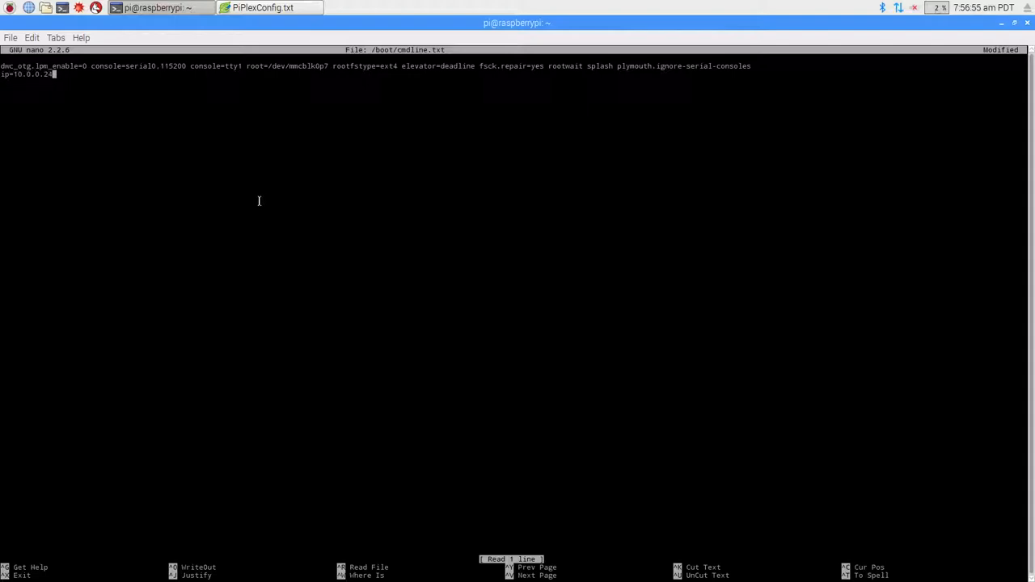
{"action": "key", "text": "ctrl+x"}
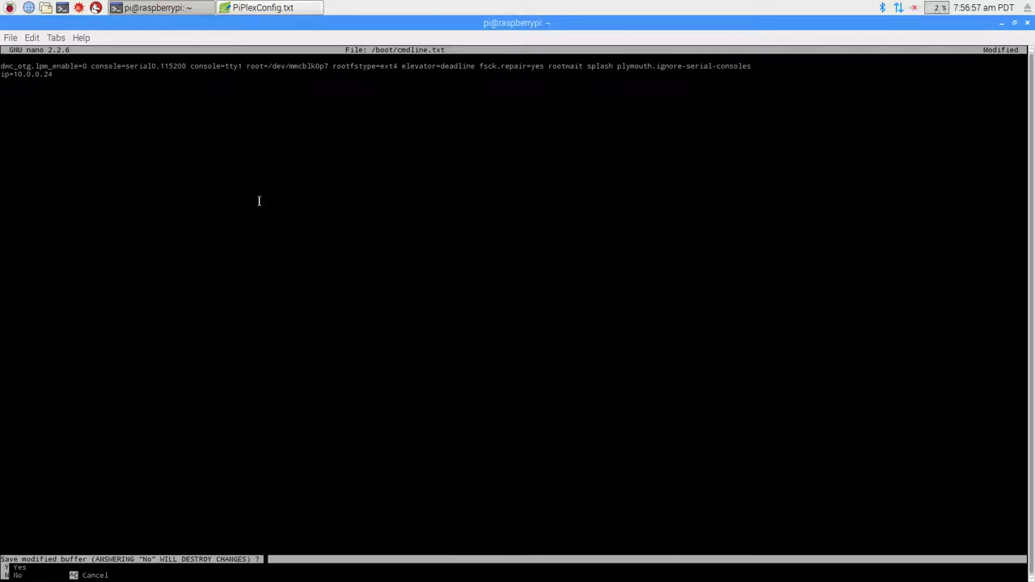
{"action": "key", "text": "y"}
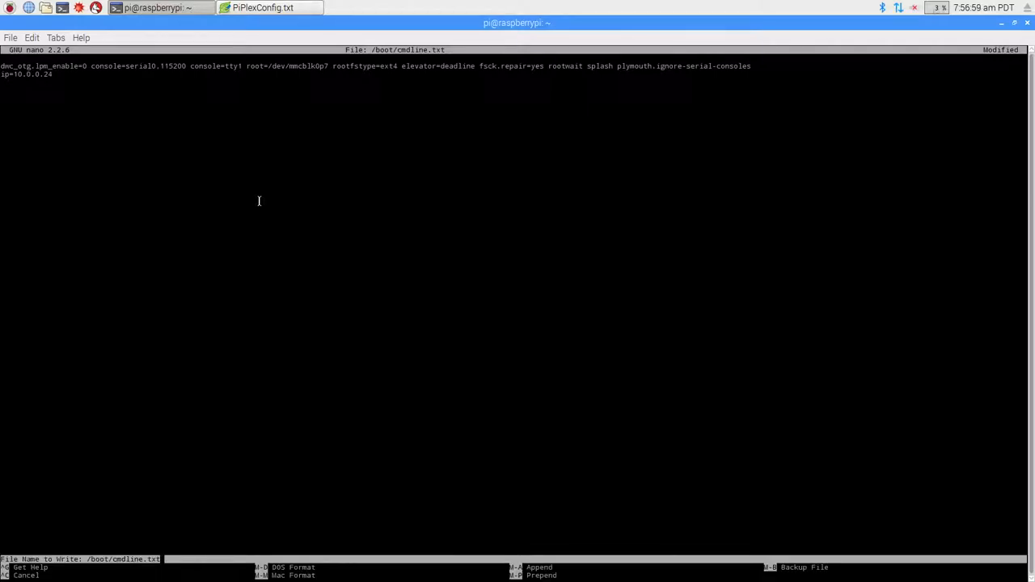
{"action": "key", "text": "Enter"}
{"action": "type", "text": "sudo"}
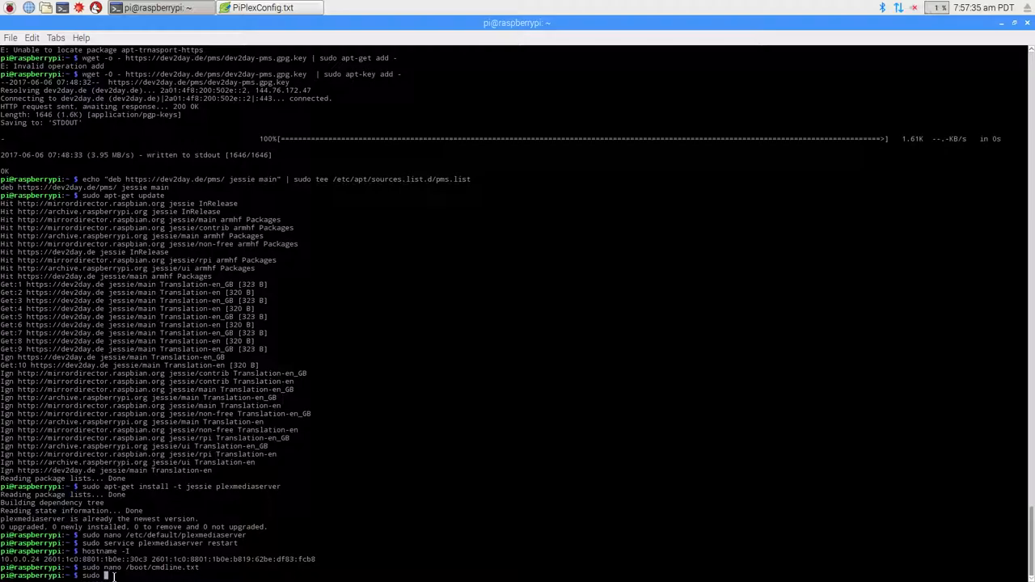
Step: Reboot the Pi and enter 10.0.0.24:32400/web/ in Chromium's address bar
{"action": "type", "text": "reboot"}
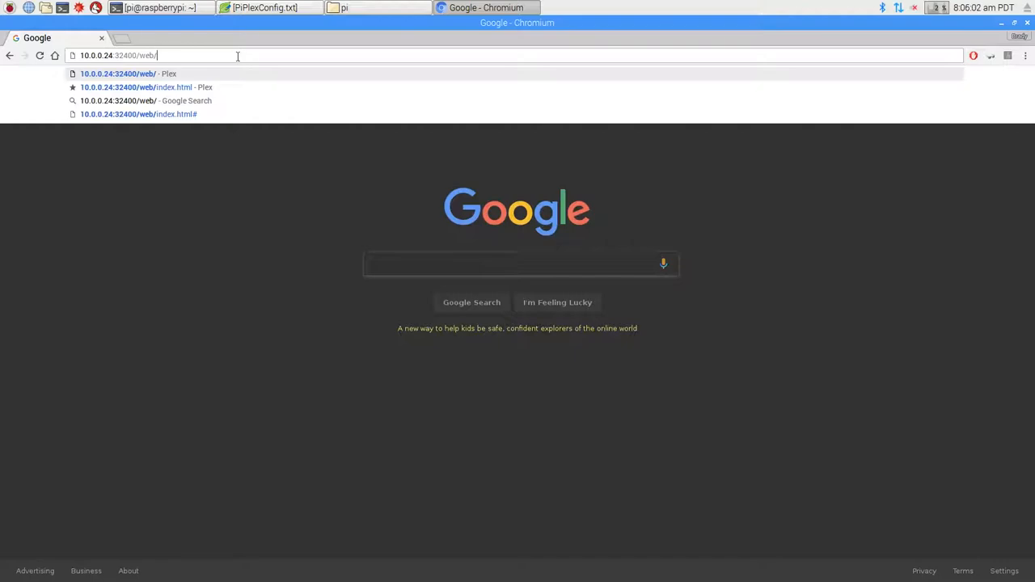
Step: Load Plex Web from the address suggestion and start Add Library
{"action": "left_click", "coordinate": [136, 87]}
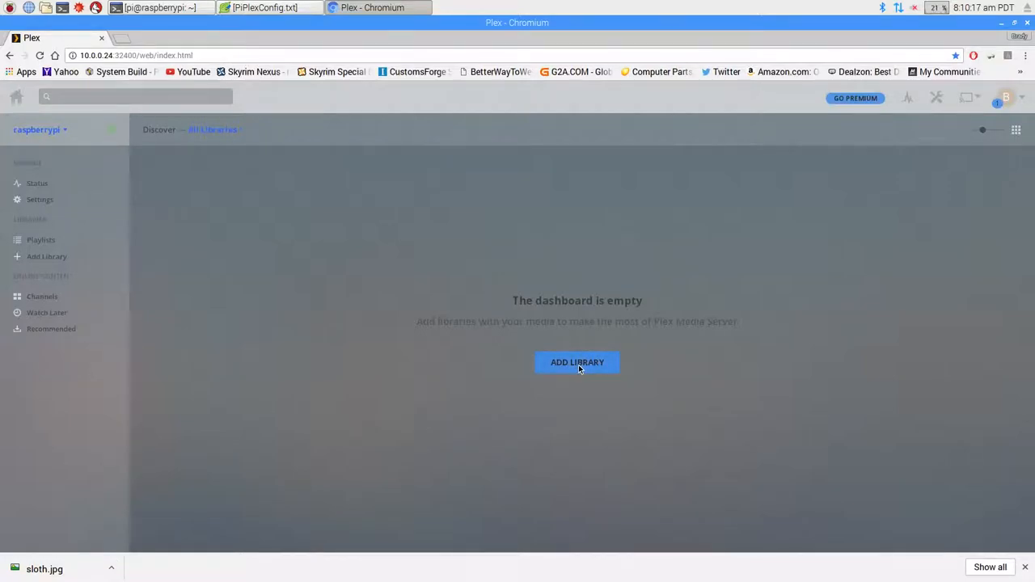
{"action": "left_click", "coordinate": [576, 362]}
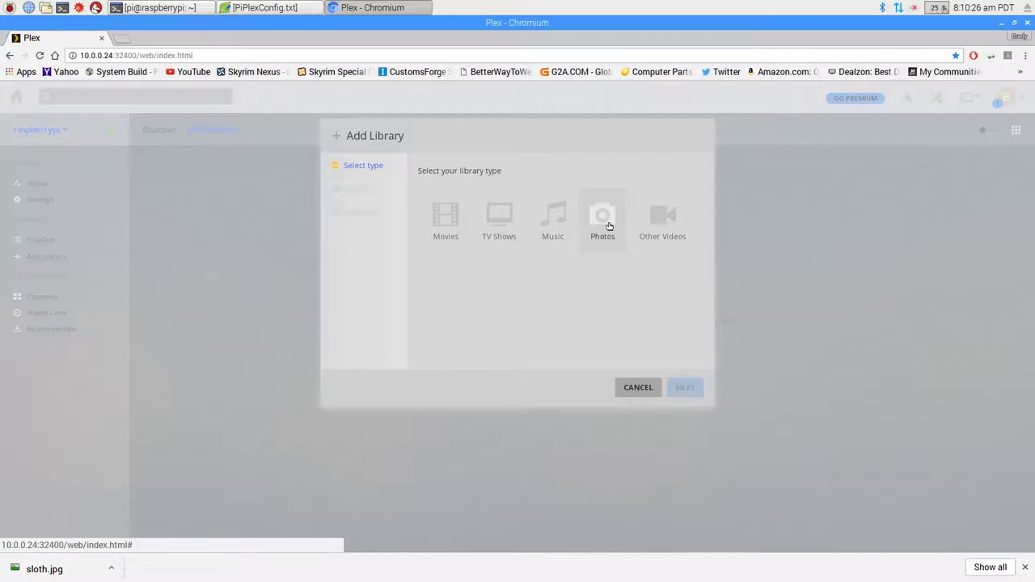
Step: Choose Photos as the library type and add /home/pi/Pictures as its folder
{"action": "left_click", "coordinate": [602, 222]}
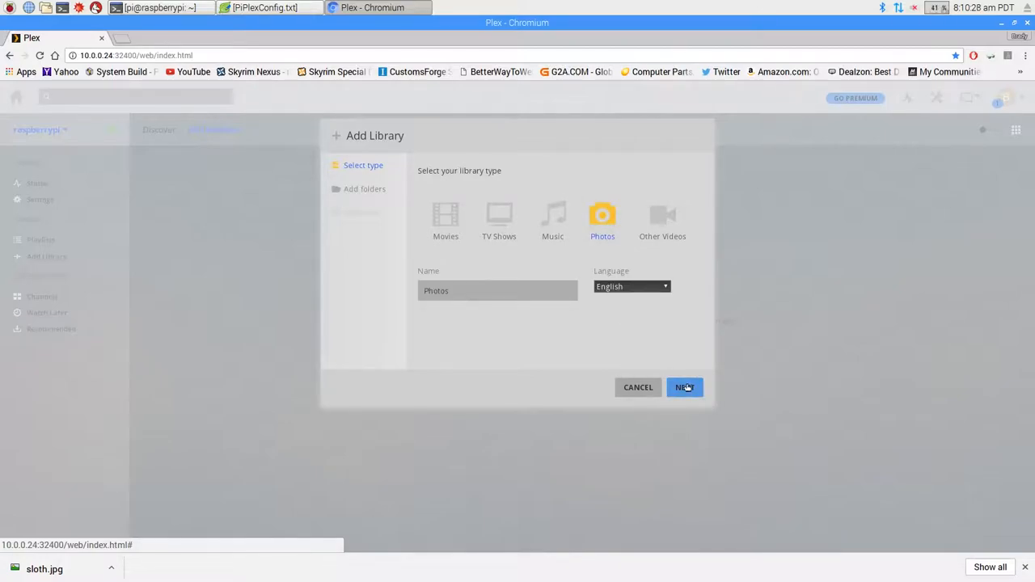
{"action": "left_click", "coordinate": [684, 387]}
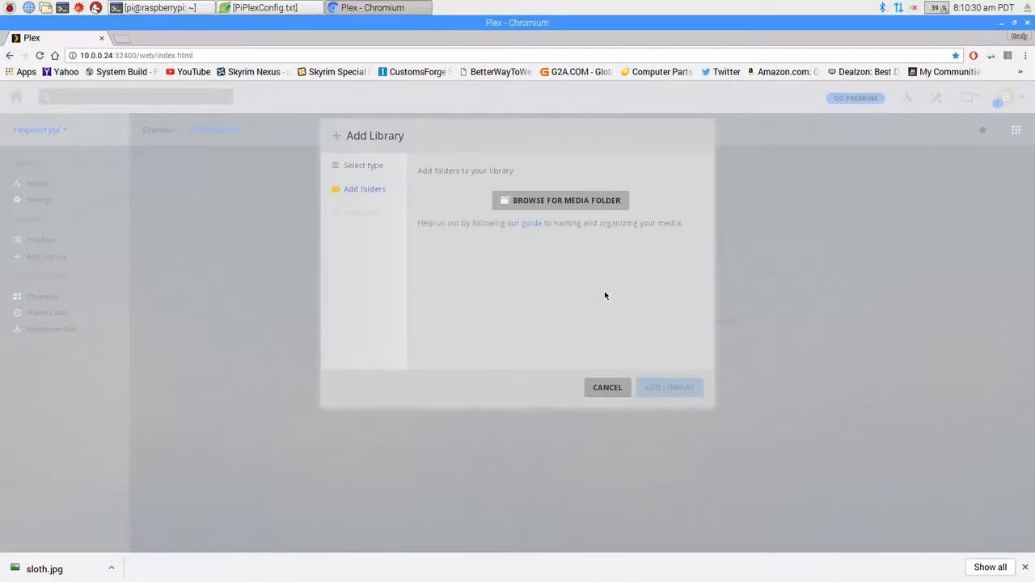
{"action": "mouse_move", "coordinate": [594, 211]}
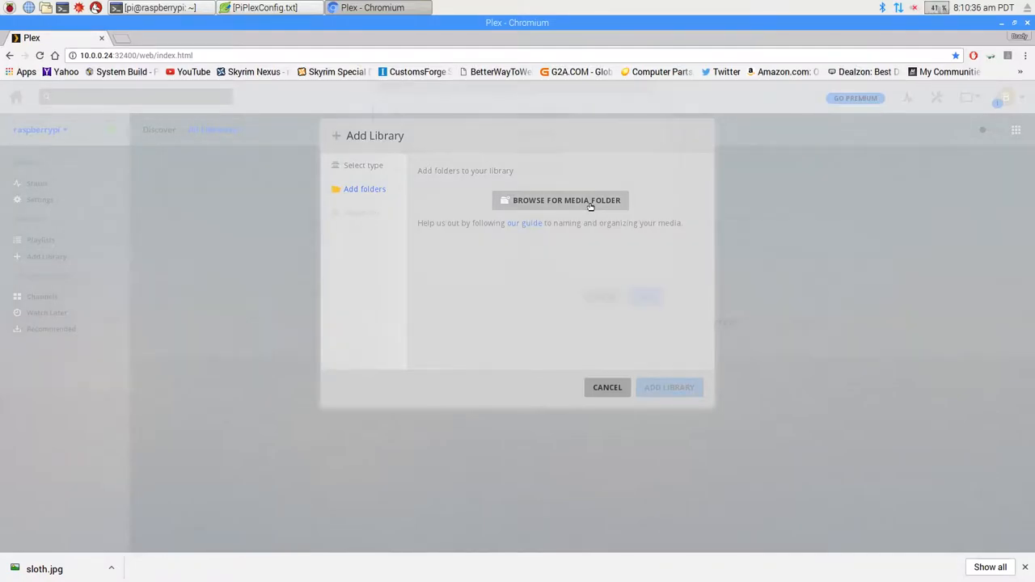
{"action": "left_click", "coordinate": [566, 200]}
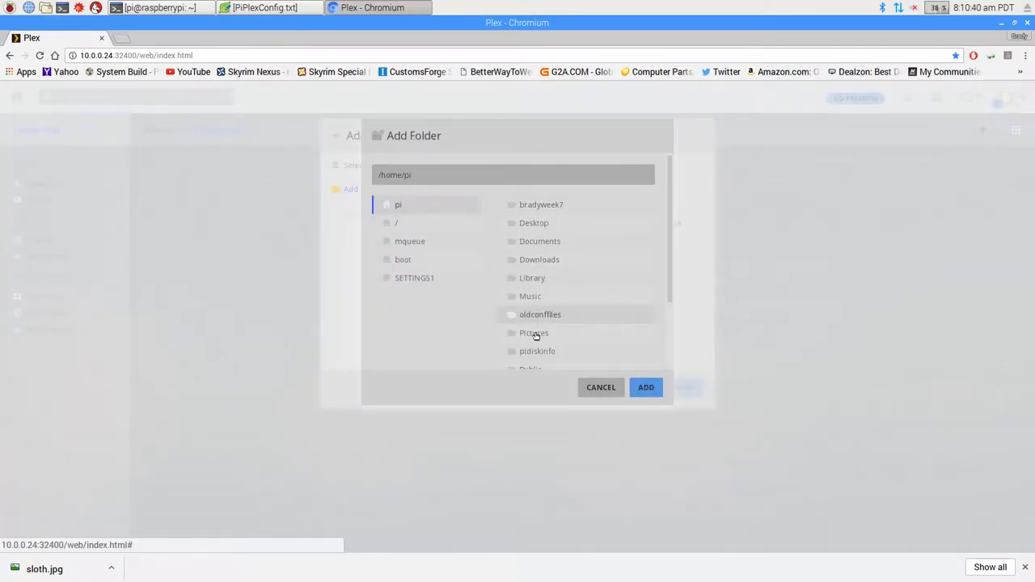
{"action": "left_click", "coordinate": [533, 333]}
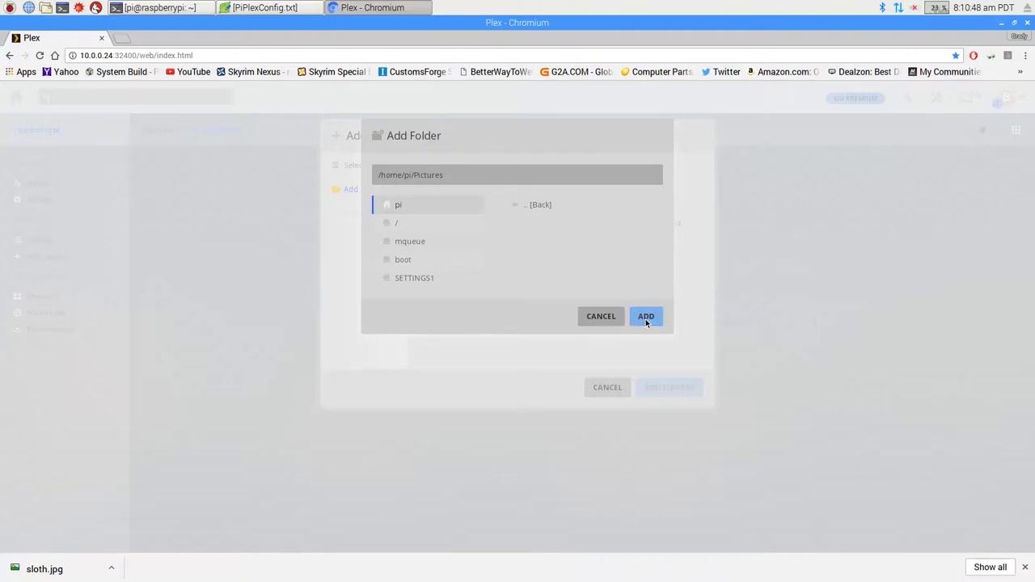
{"action": "left_click", "coordinate": [645, 316]}
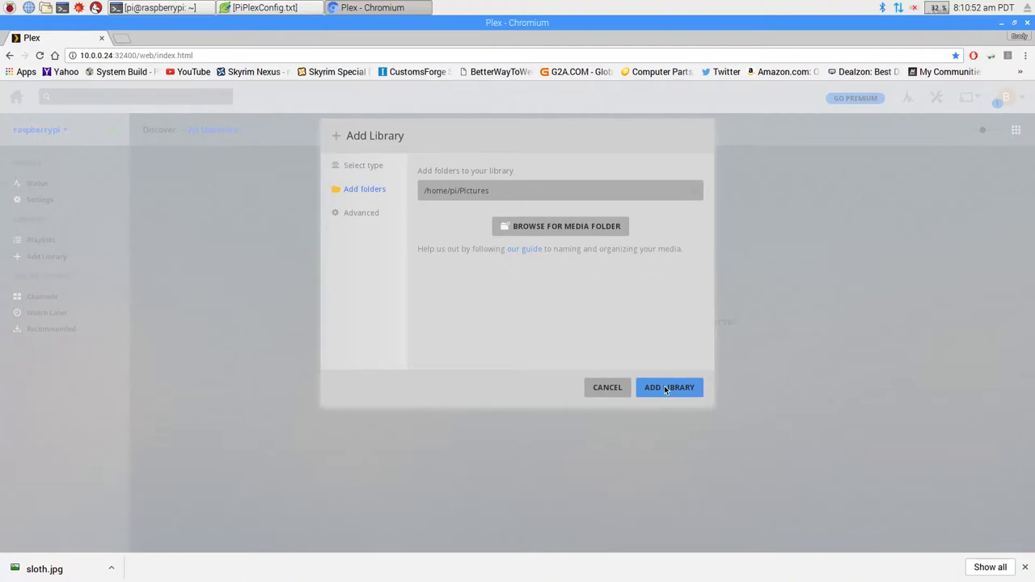
Step: Create the Photos library so the sloth picture appears
{"action": "left_click", "coordinate": [669, 388]}
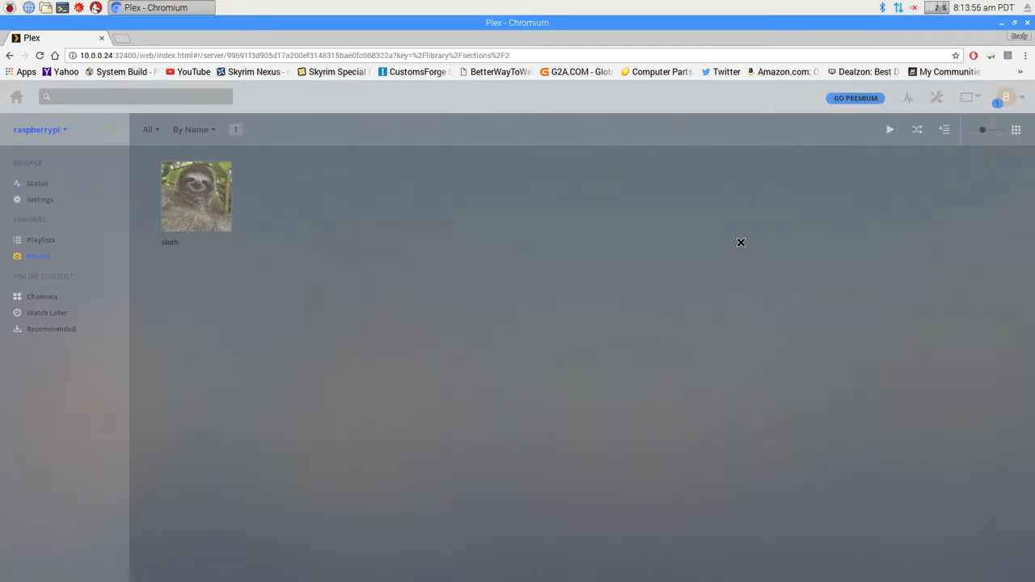
{"action": "mouse_move", "coordinate": [425, 267]}
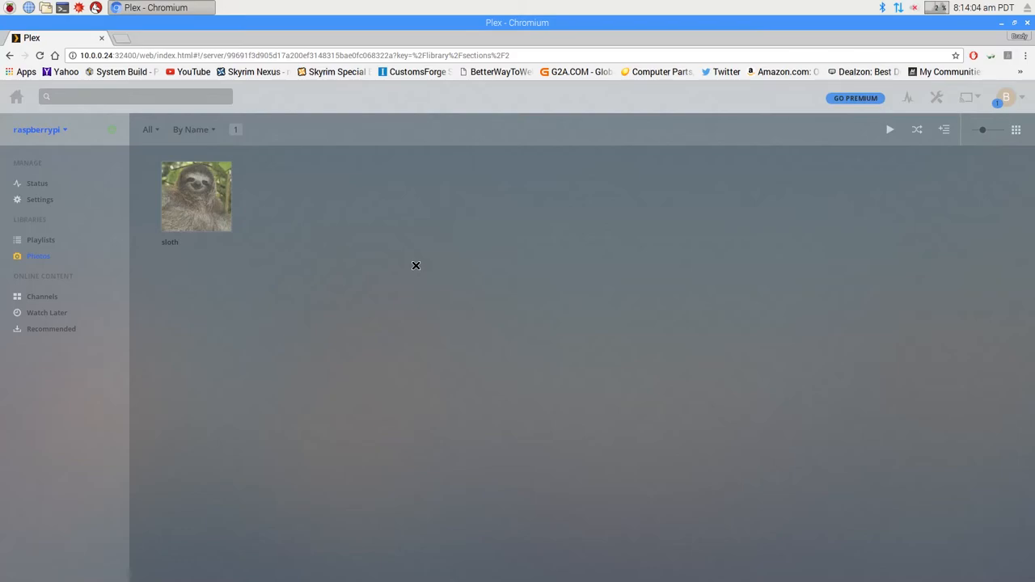
{"action": "mouse_move", "coordinate": [390, 262]}
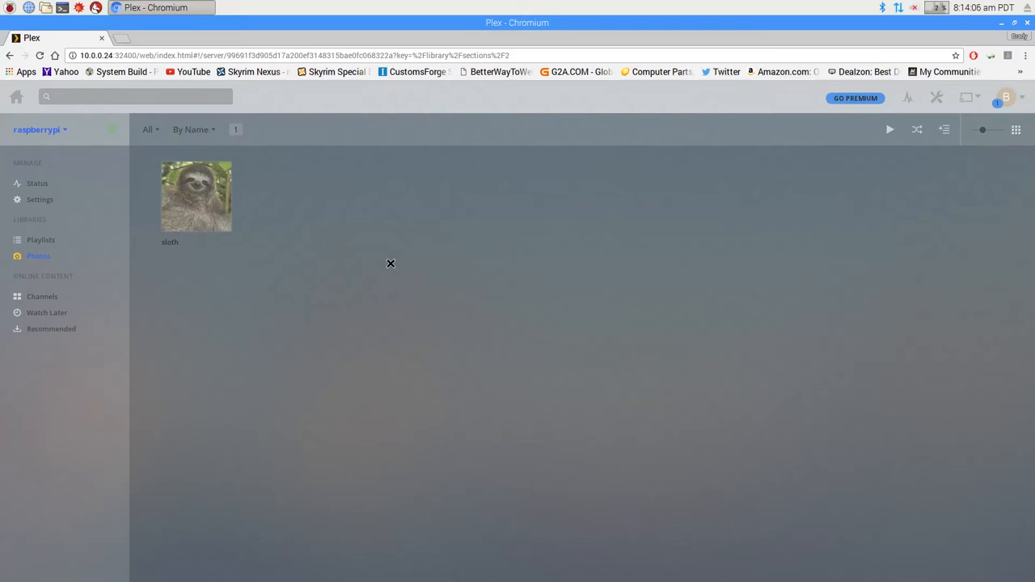
{"action": "mouse_move", "coordinate": [619, 136]}
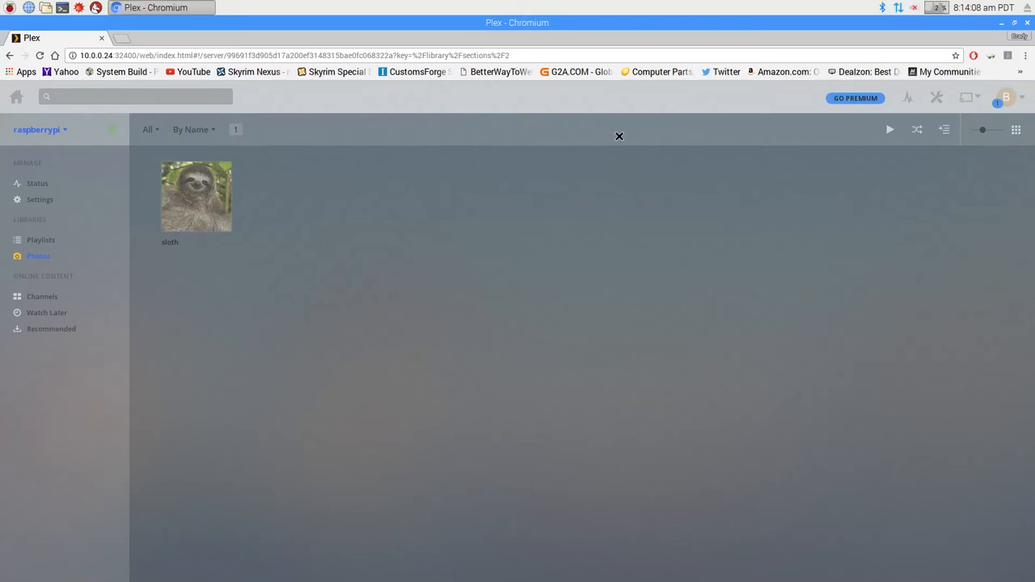